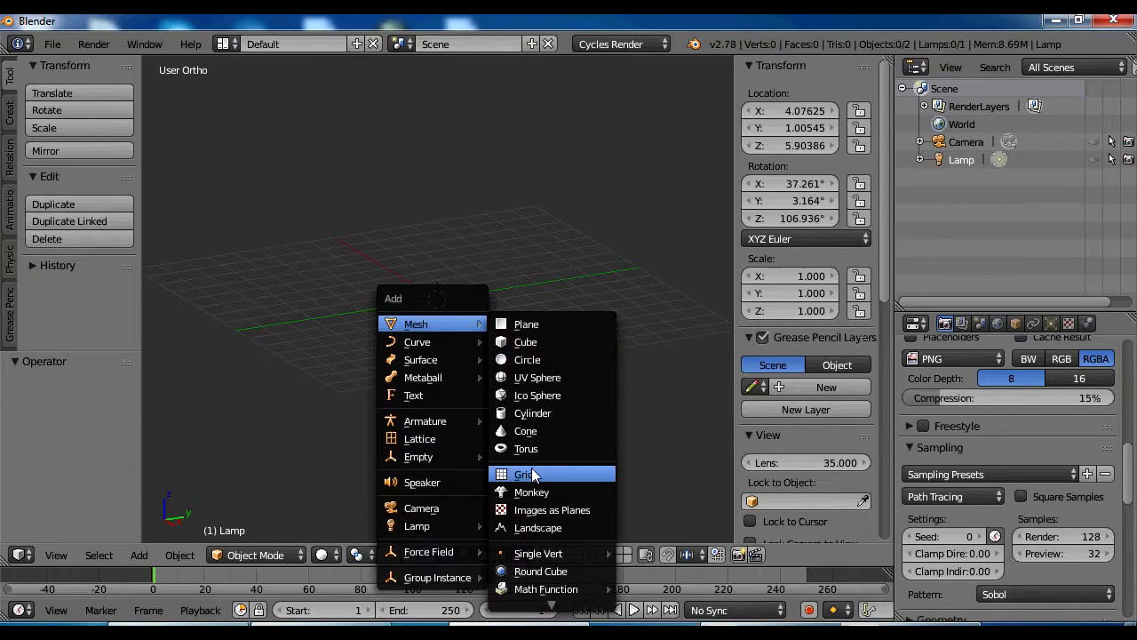
Add a torus mesh with 48 major and 32 minor segments
click(526, 448)
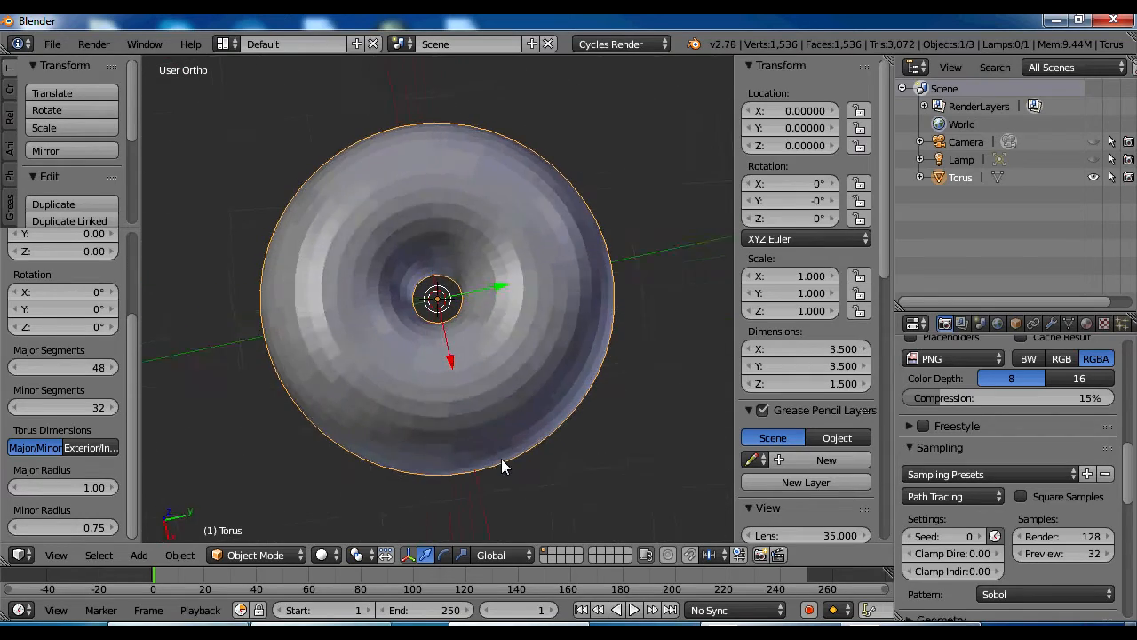
Scale the torus down along Z in Edit Mode into a squat tire-like ring
key(Tab)
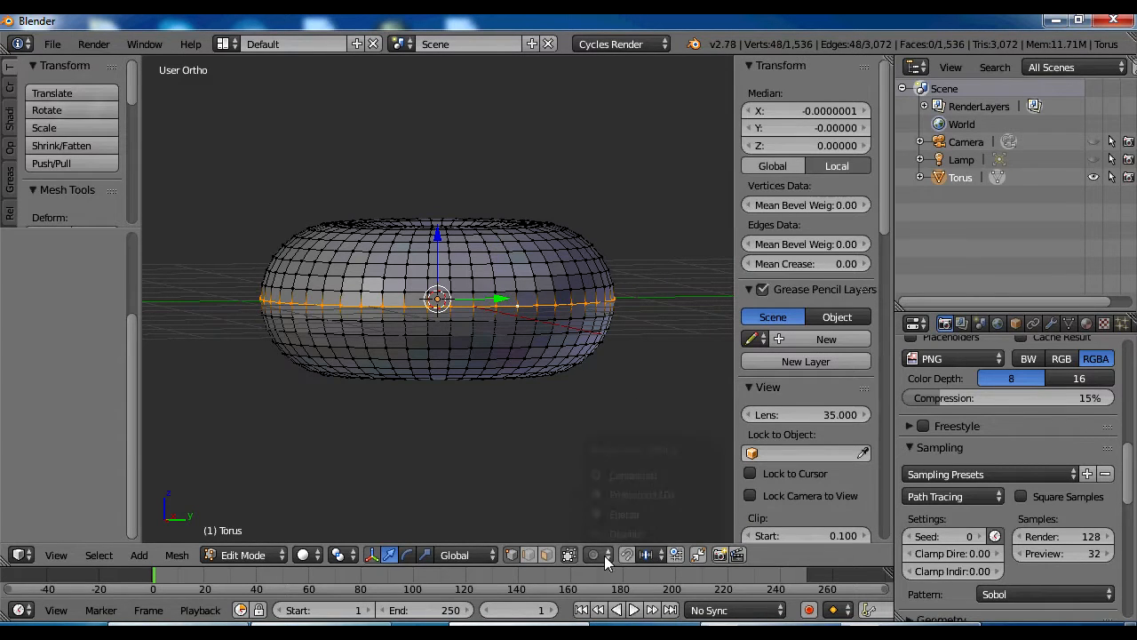
key(s)
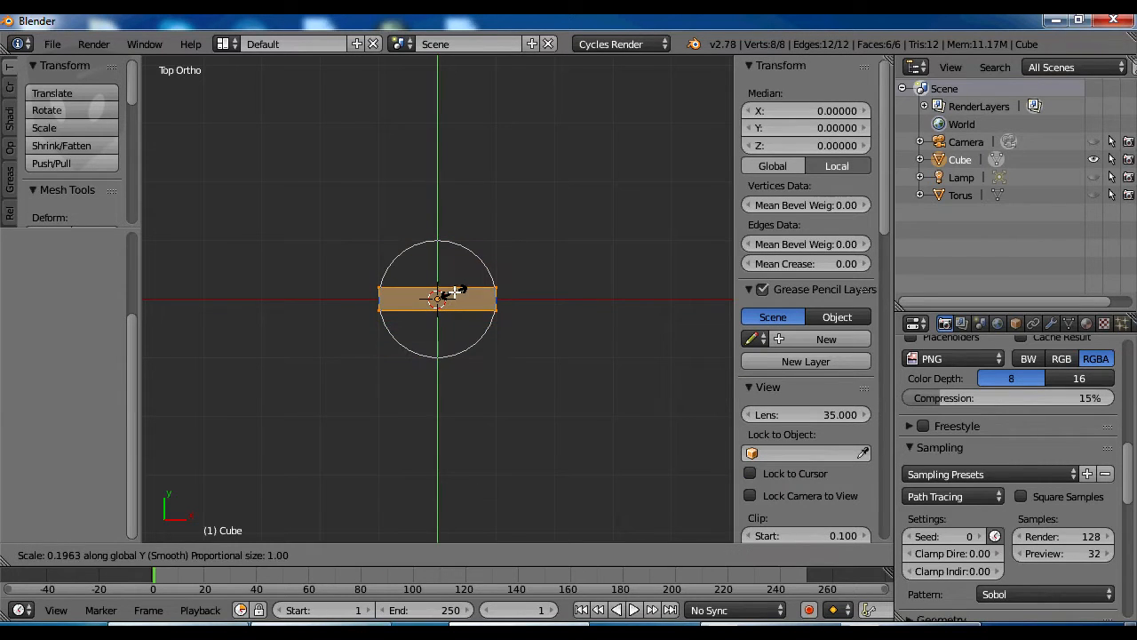
Turn off proportional editing and shape the cube into a V-shaped two-panel tread piece
click(595, 554)
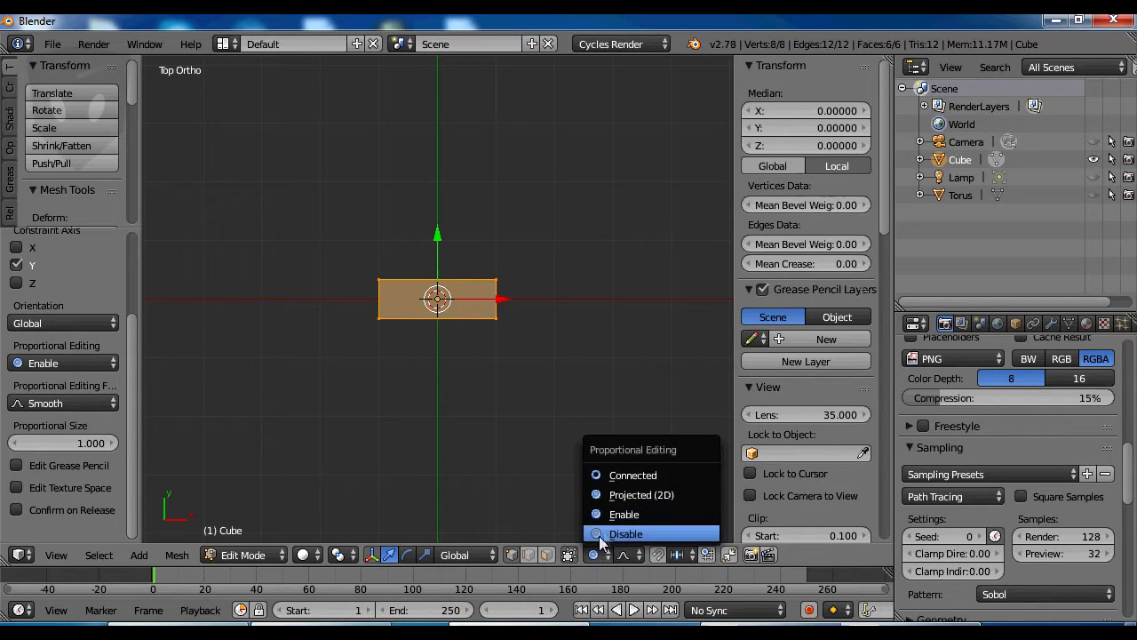
click(626, 533)
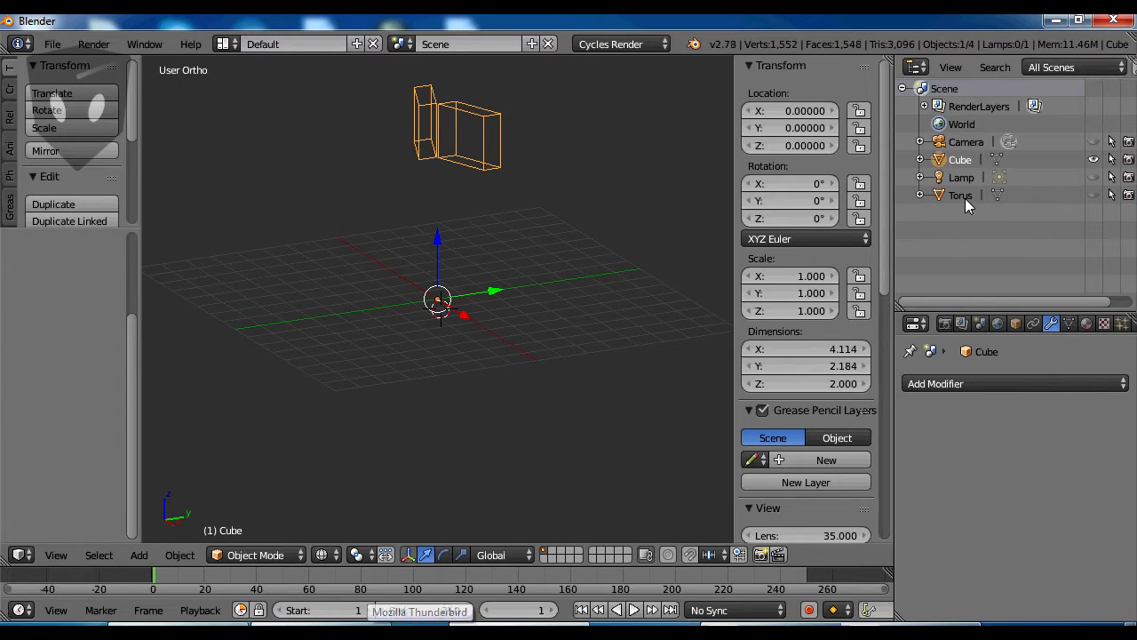
click(959, 193)
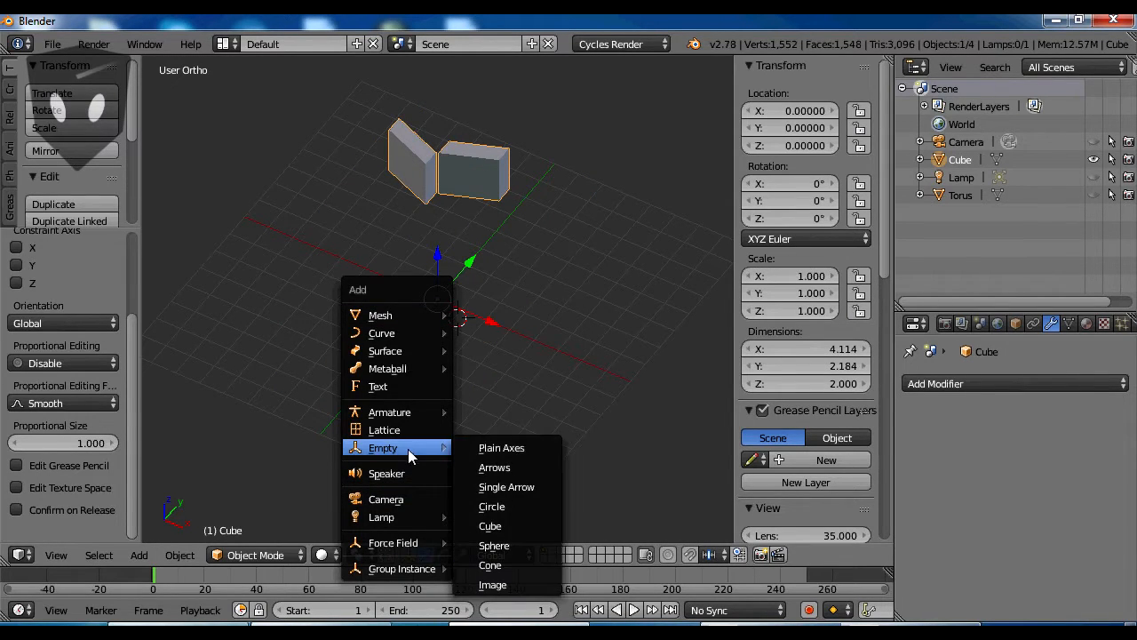
Add a Plain Axes empty to the scene
click(501, 448)
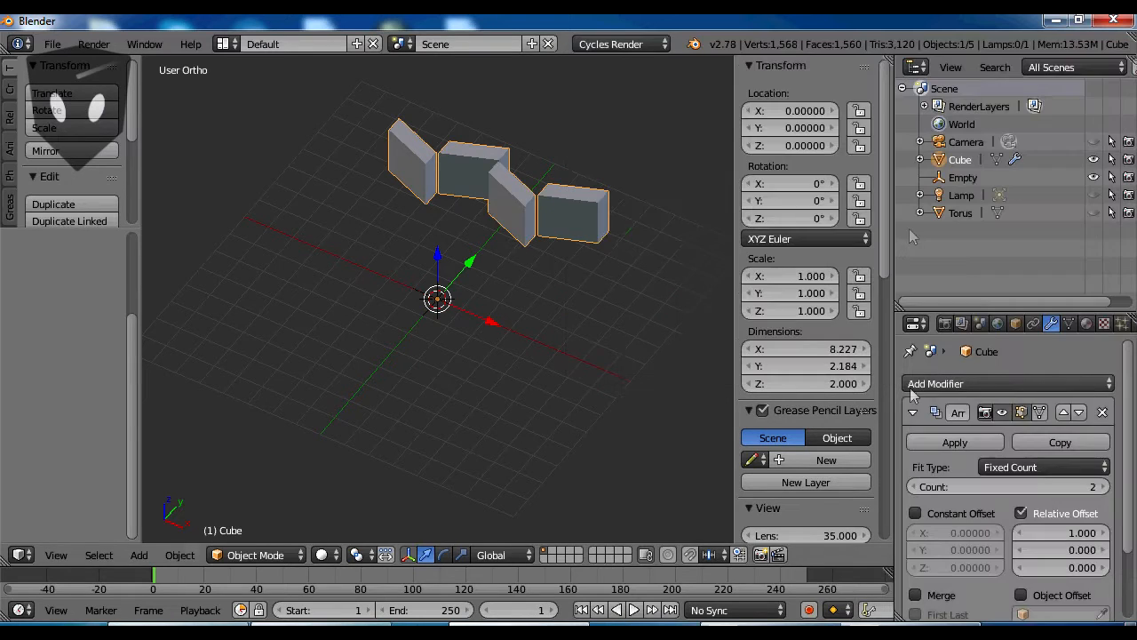
Set the tread cube's Array modifier count to 20 copies
click(1059, 533)
text(0.000)
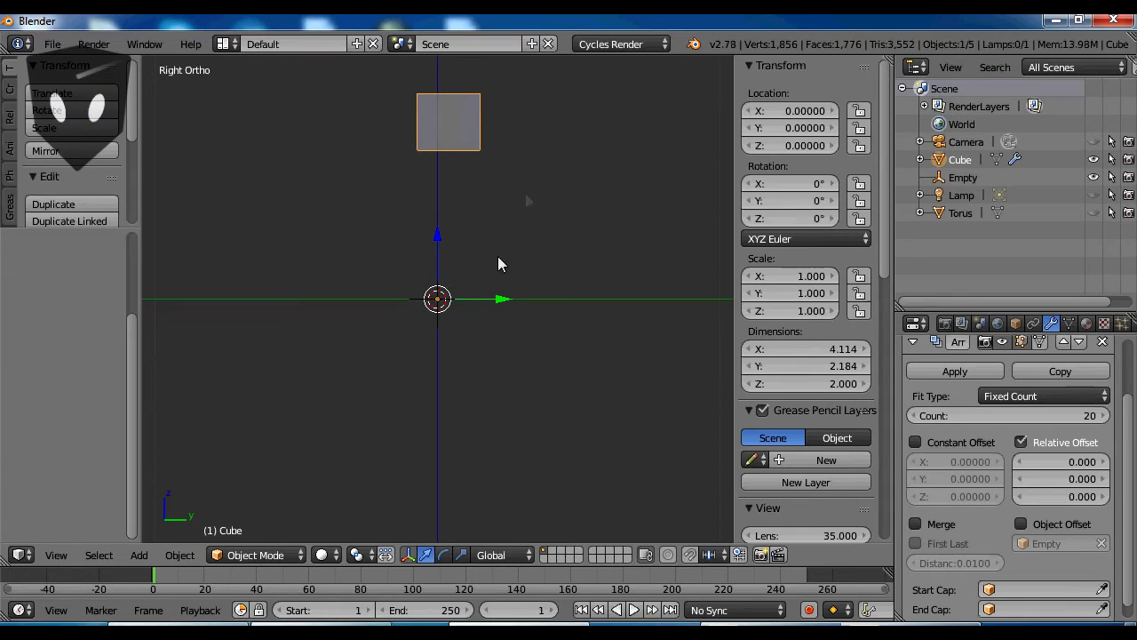
mouse_move(410, 305)
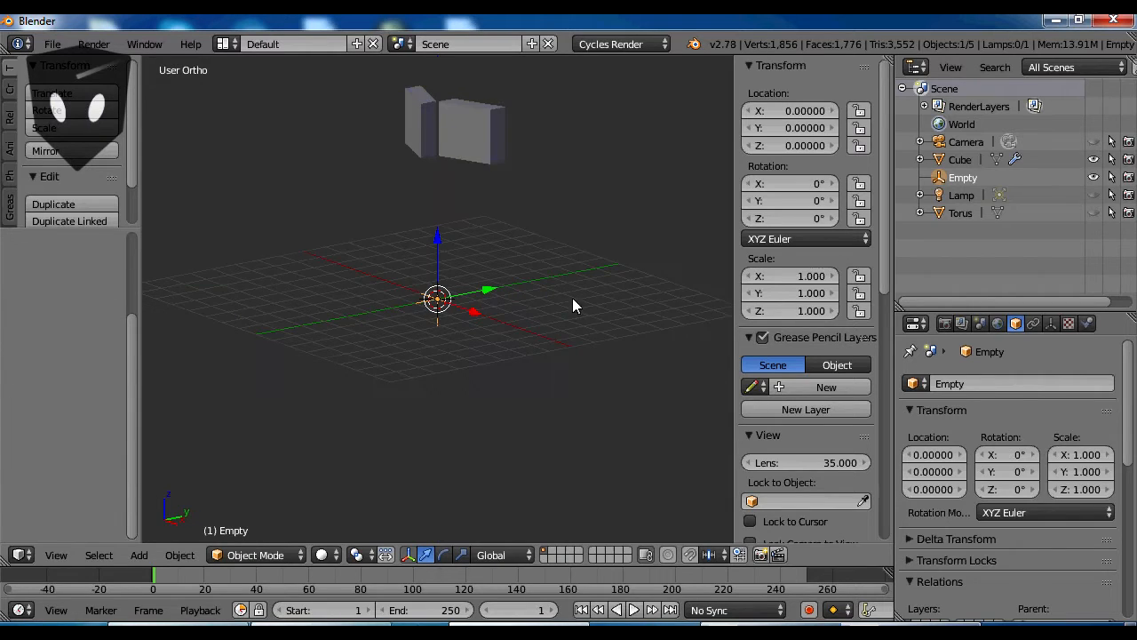
Offset the array by the Empty rotated 18° on X so the 20 treads form a closed ring
click(960, 160)
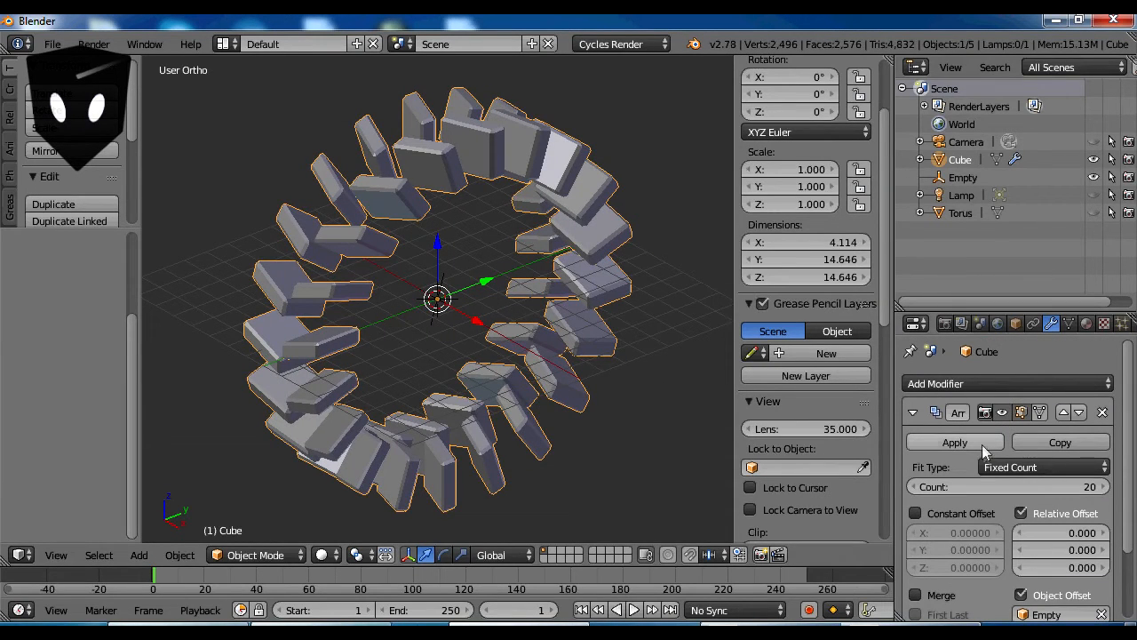
Apply the Array modifier, unhide the torus and scale the tread ring to wrap it snugly
click(954, 440)
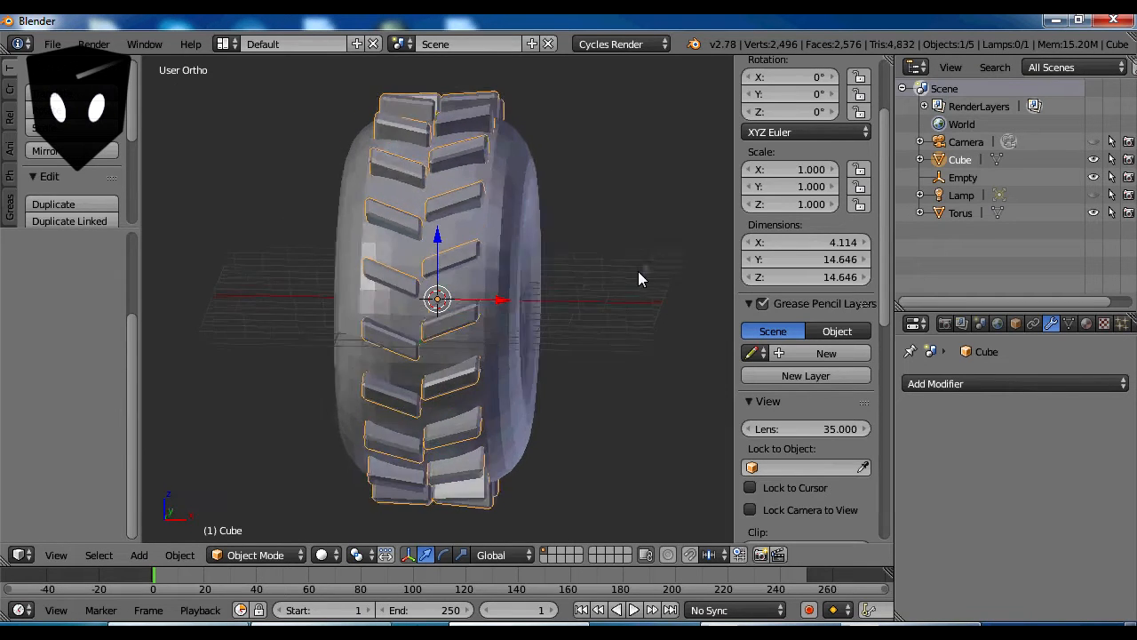
click(959, 213)
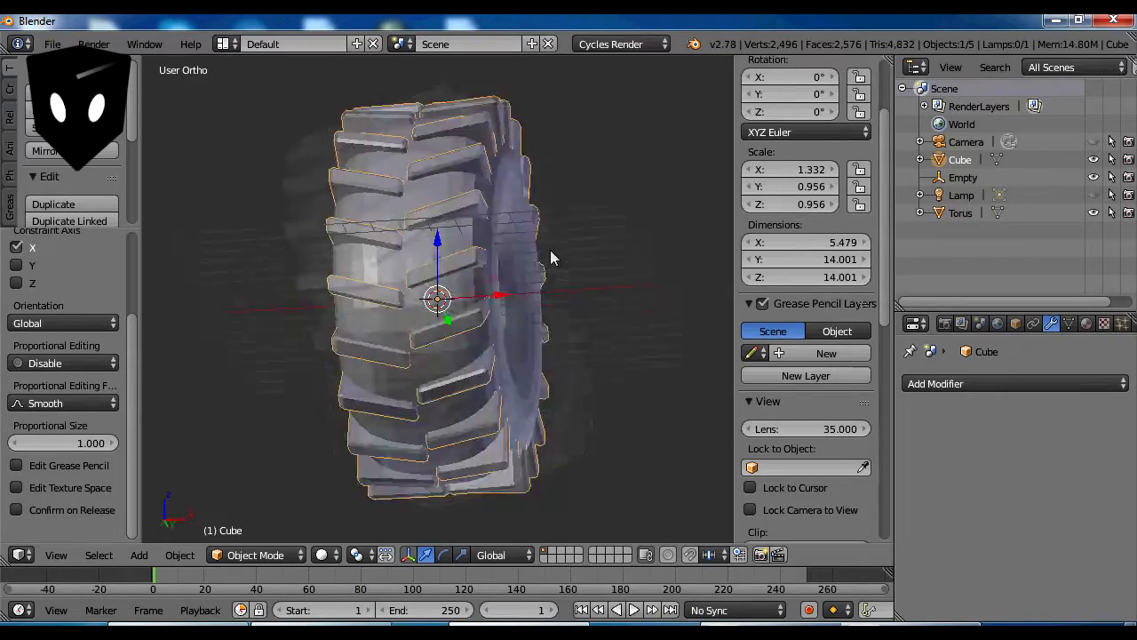
drag(551, 258, 441, 335)
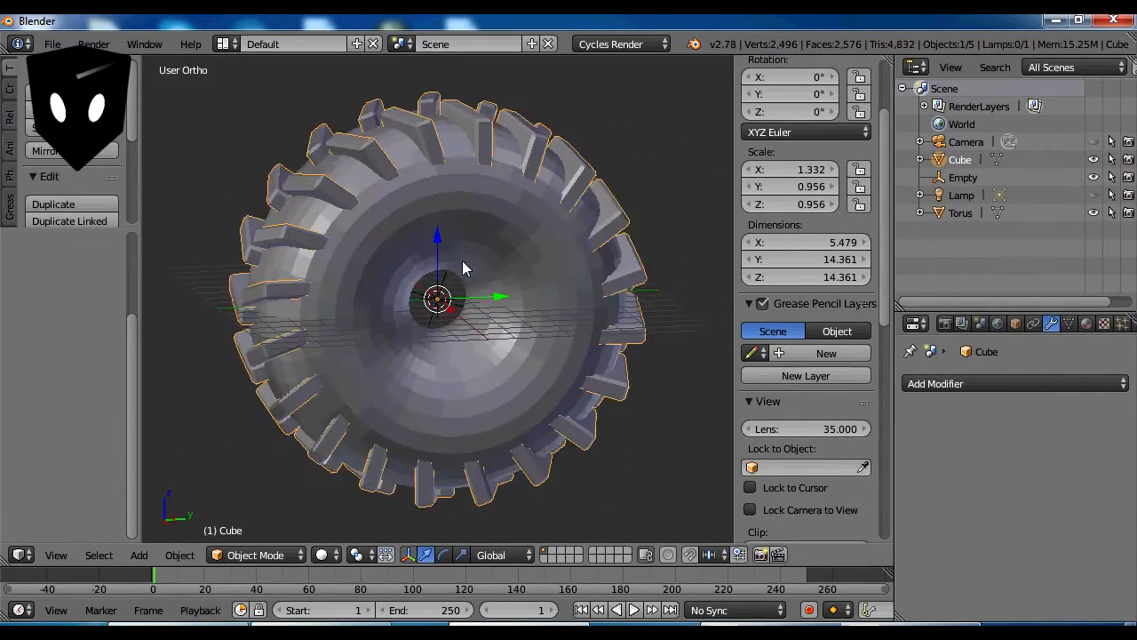
drag(462, 266, 524, 298)
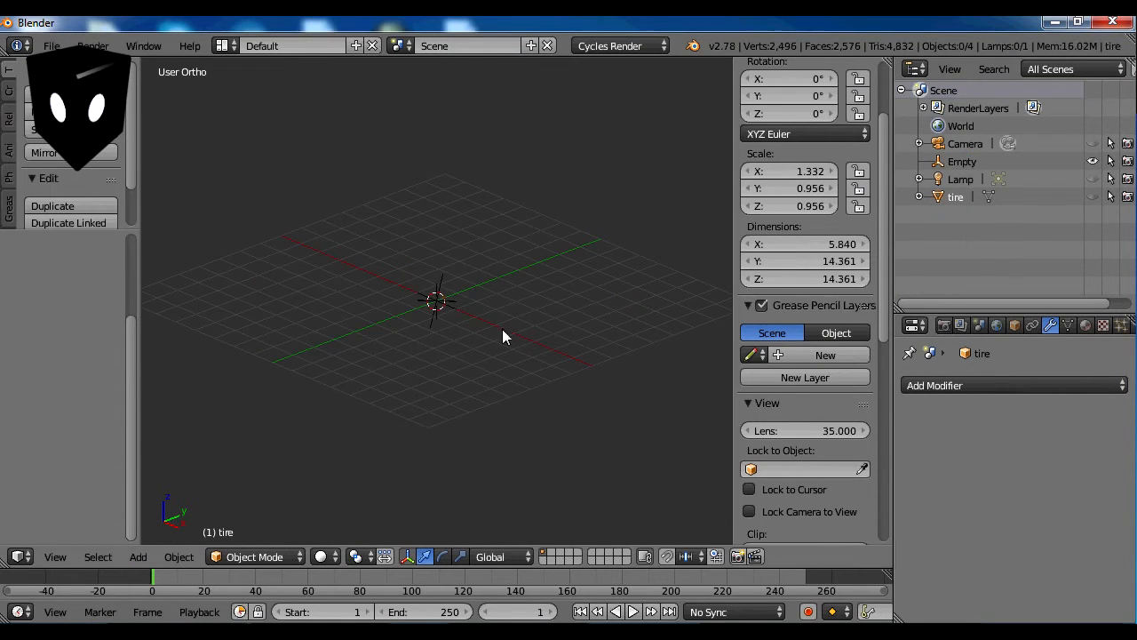
Join treads and torus into 'tire', hide it, and add a new cylinder at the origin
click(138, 556)
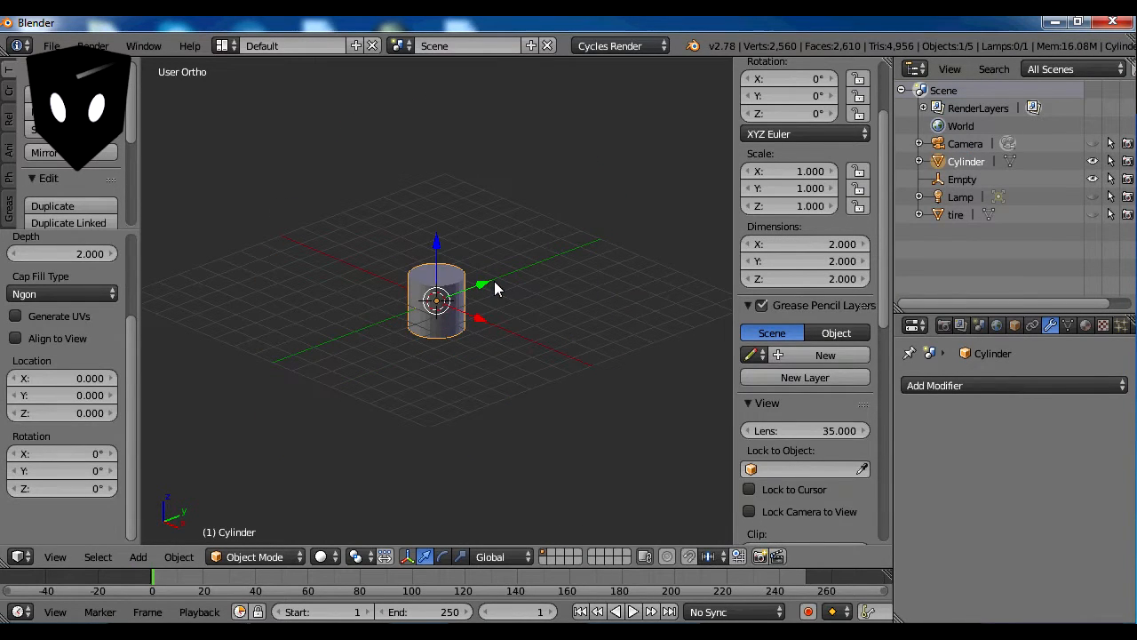